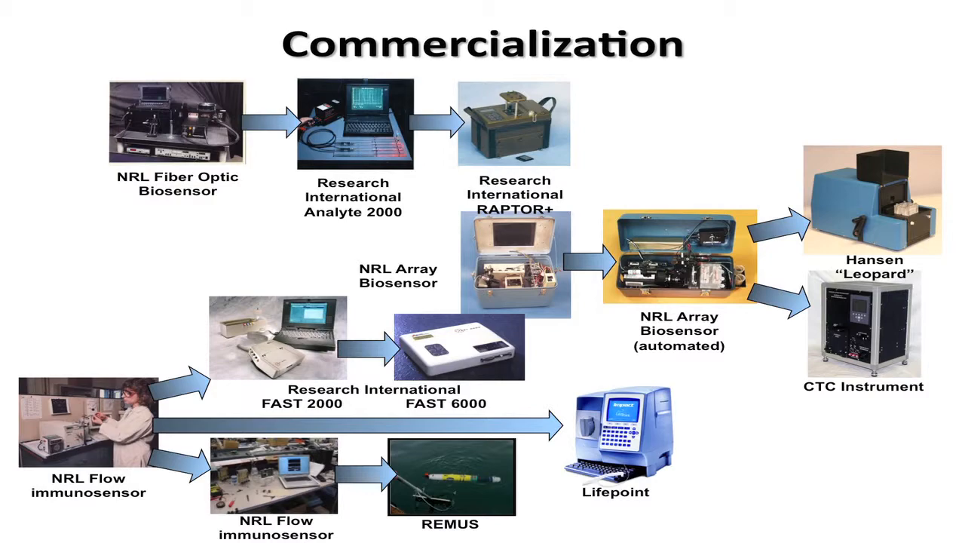
{"action": "key", "text": "right"}
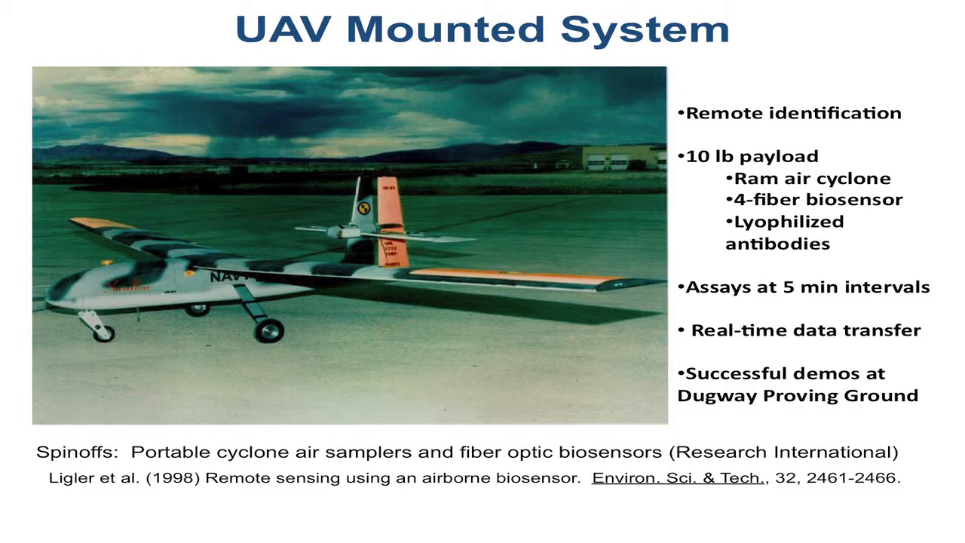
{"action": "key", "text": "right"}
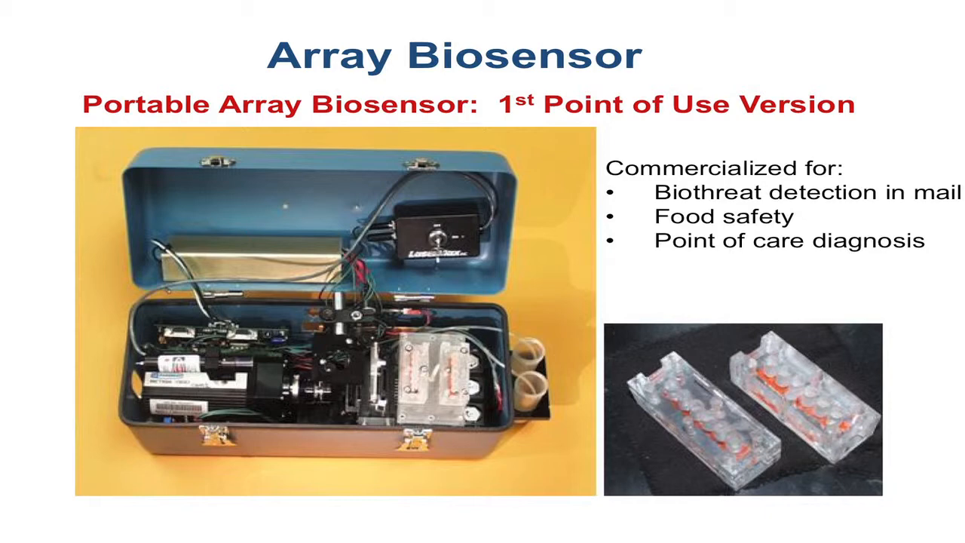